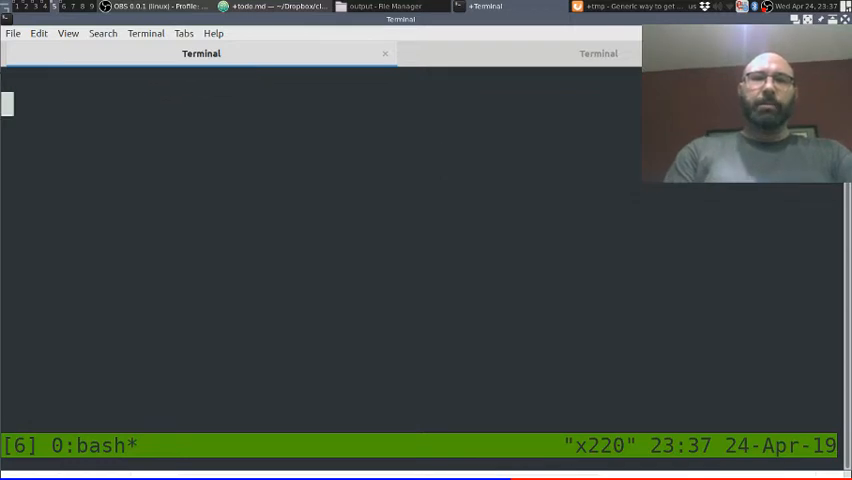
Step: Read the dot manual page, then start vi on a new file new.gv
type("man dot")
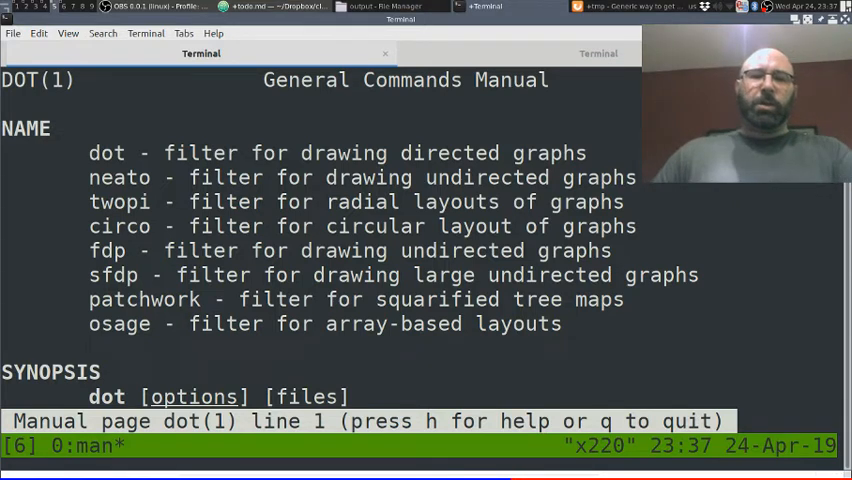
key("q")
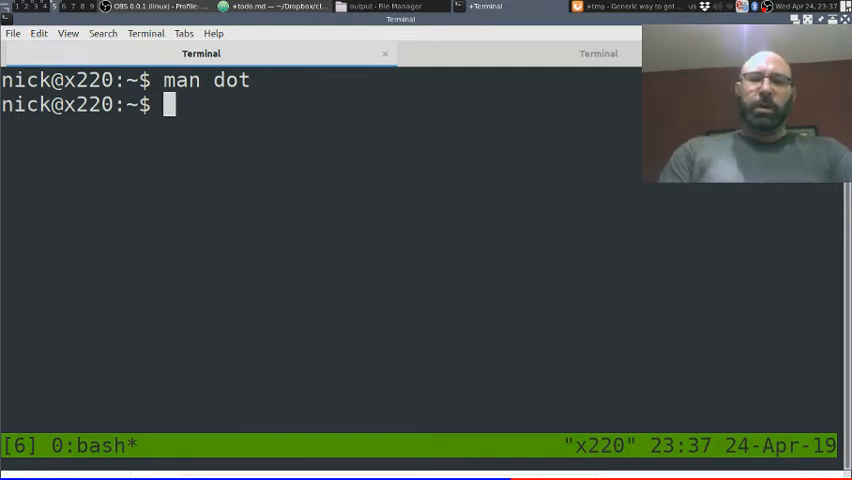
type("new d")
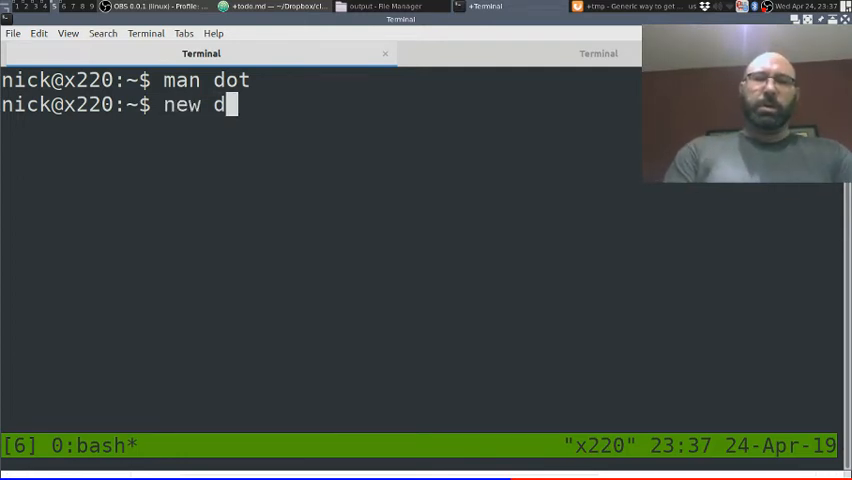
type("e")
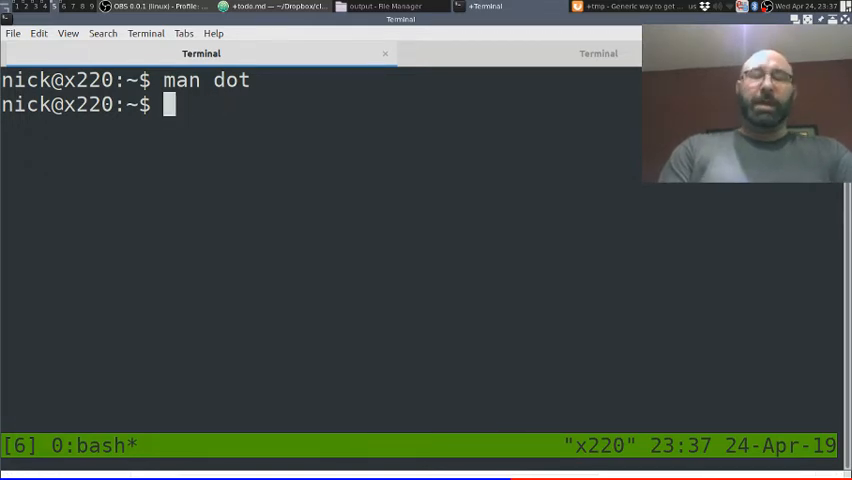
type("vi new")
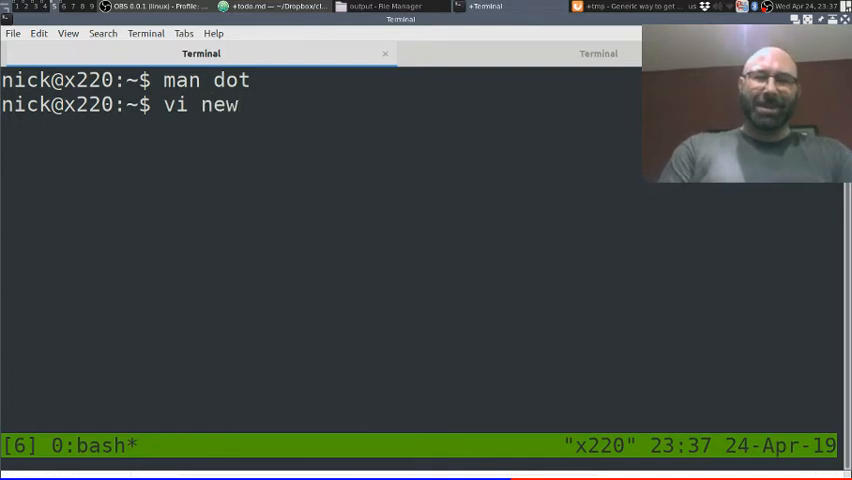
type(".gv")
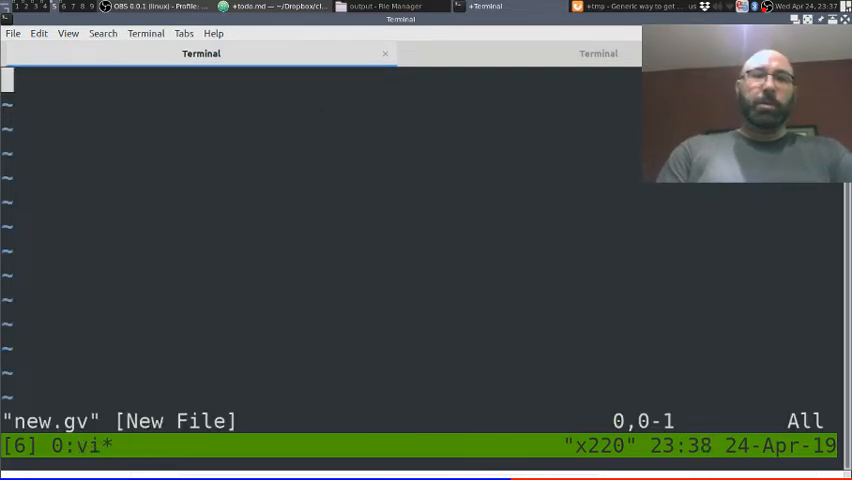
Step: Enter the undirected graph foo with edges a -- b, a -- c and c -- b
key("i")
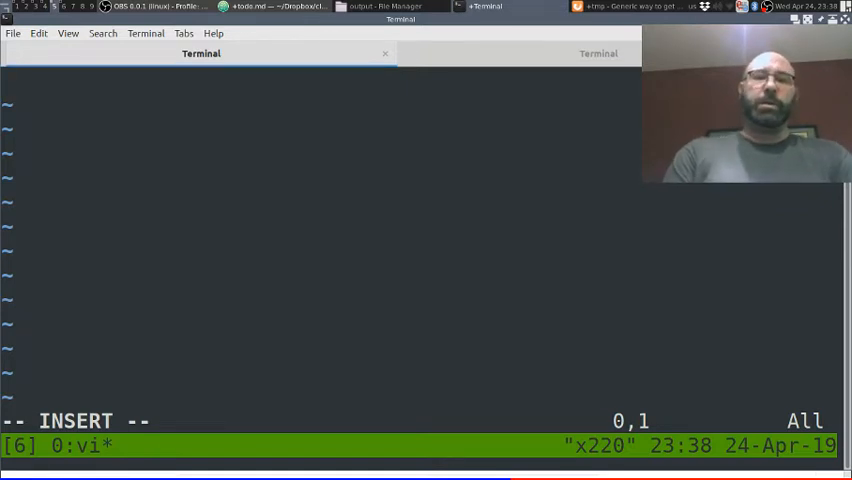
type("gr")
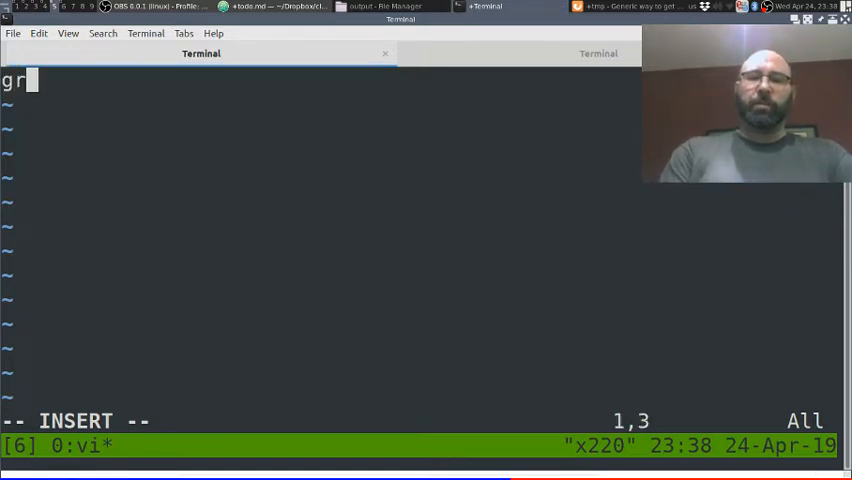
type("aph foo")
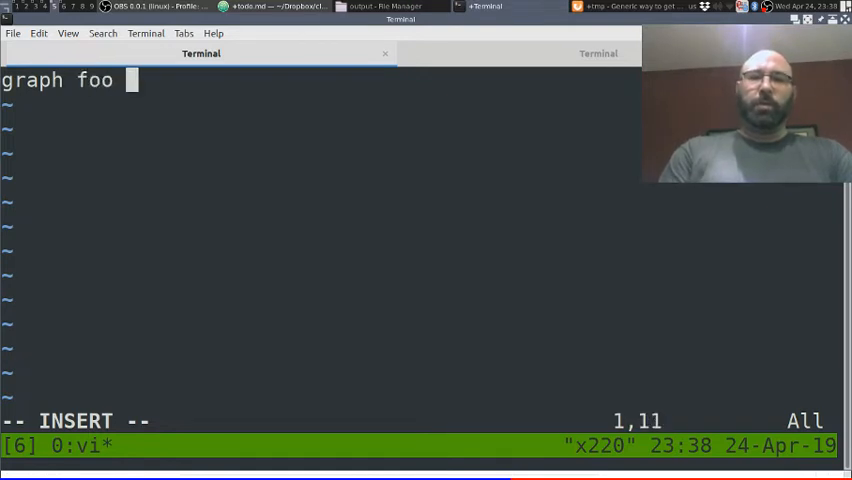
type("{")
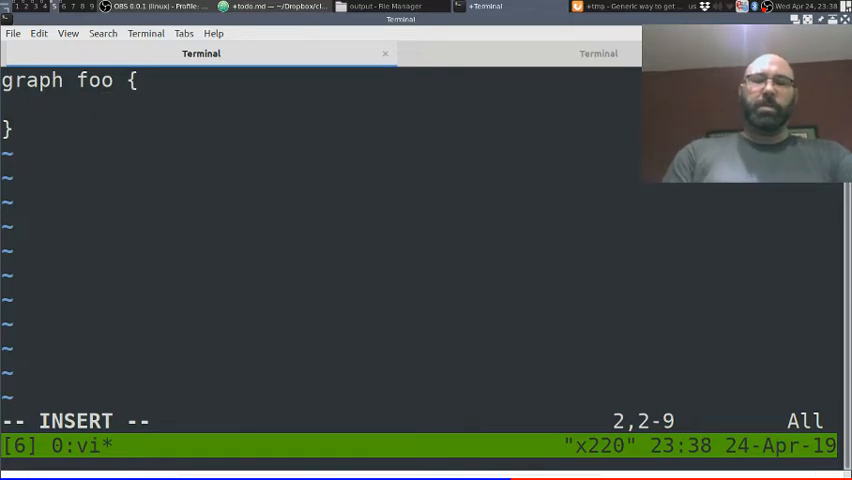
type("a --")
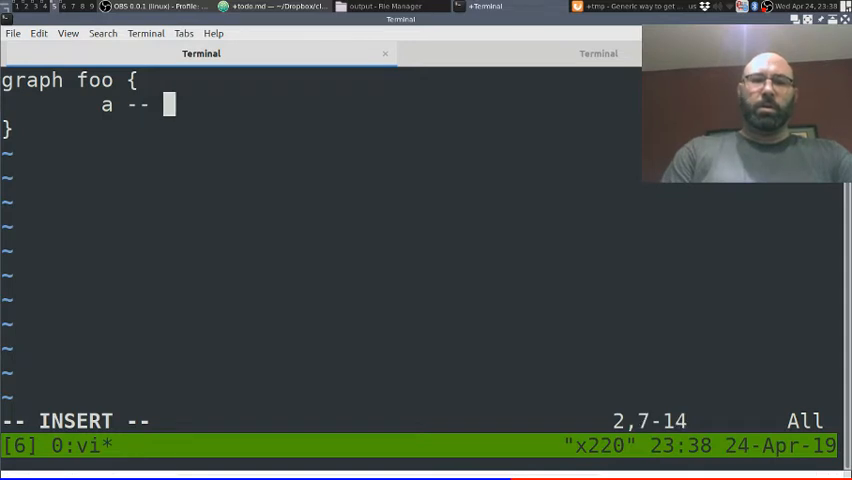
type("b;")
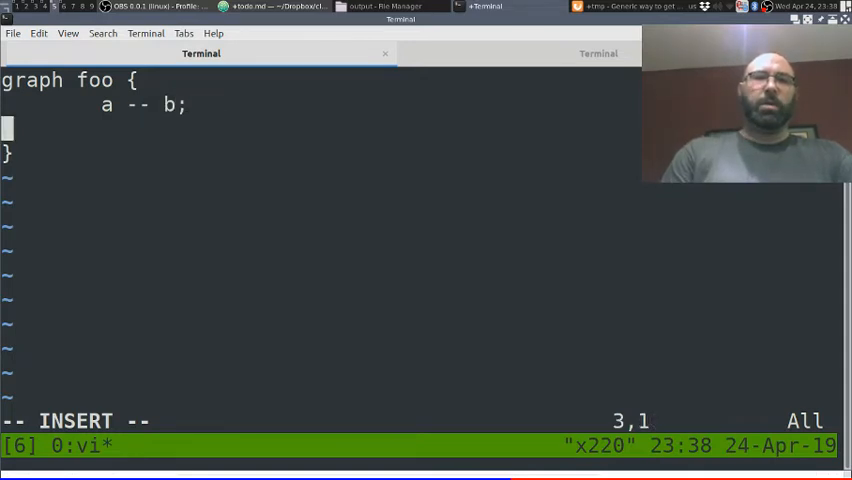
type("a -- c")
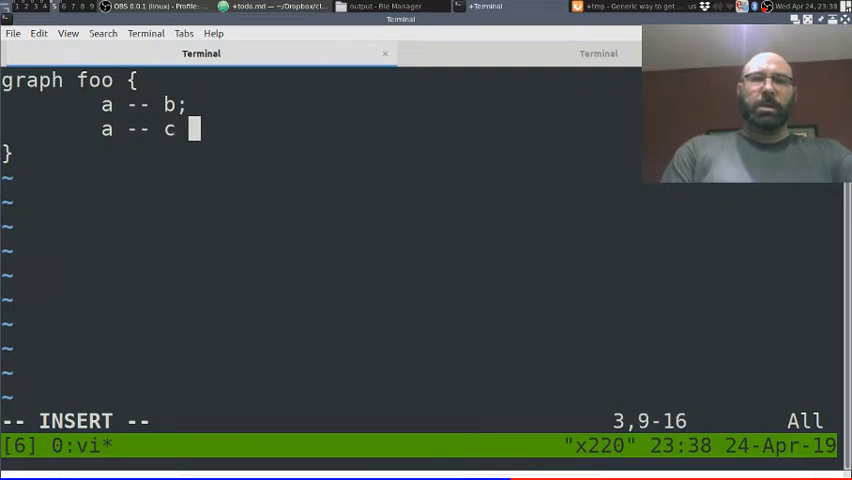
type(";")
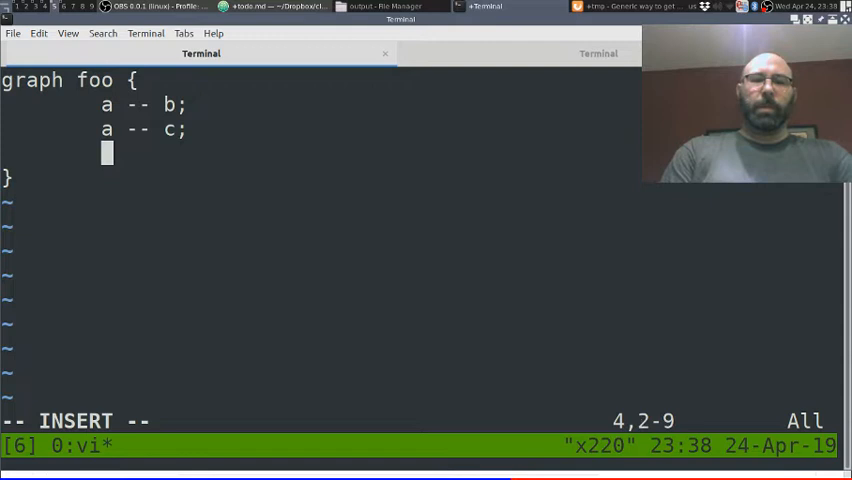
type("c--")
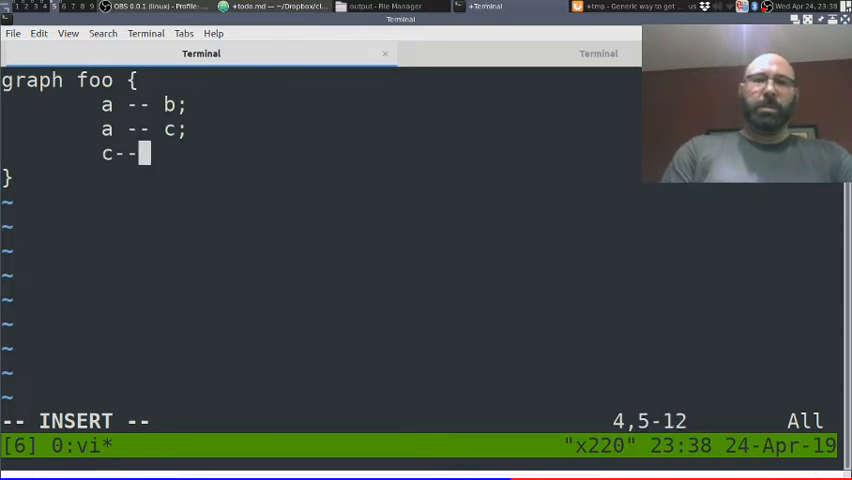
type("\" b\"")
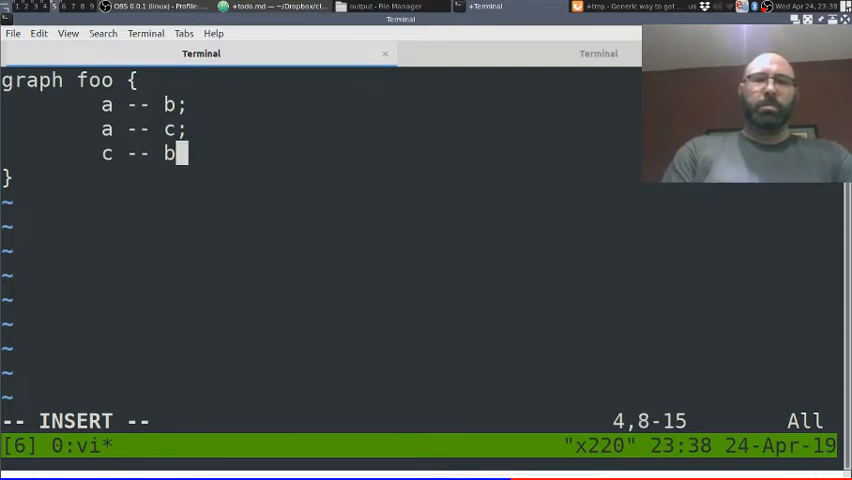
type(";")
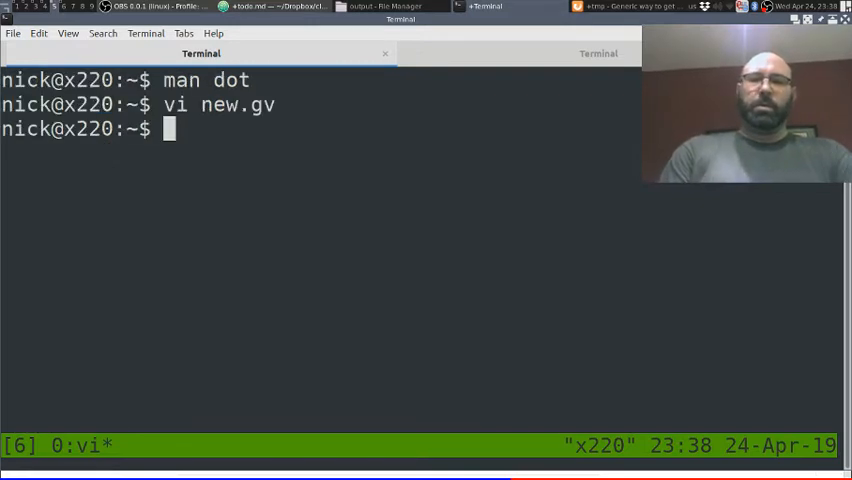
Step: Render new.gv to new.png with dot -Tpng and display the resulting graph
type("dot")
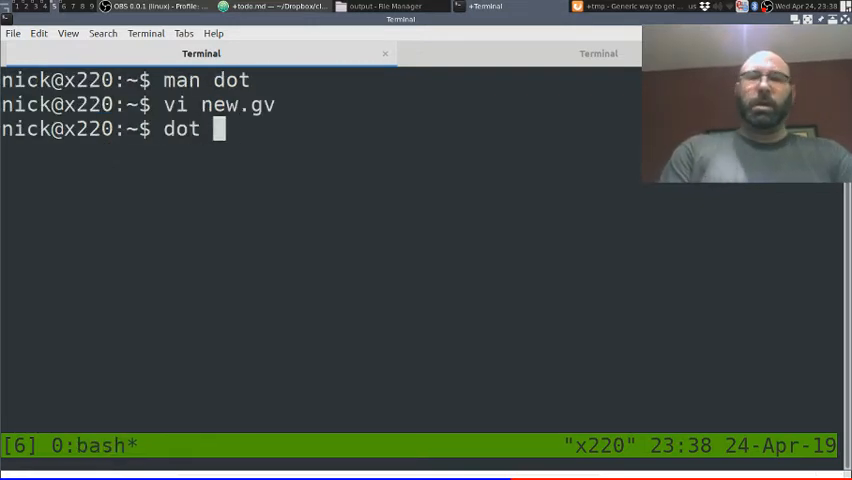
type("-T")
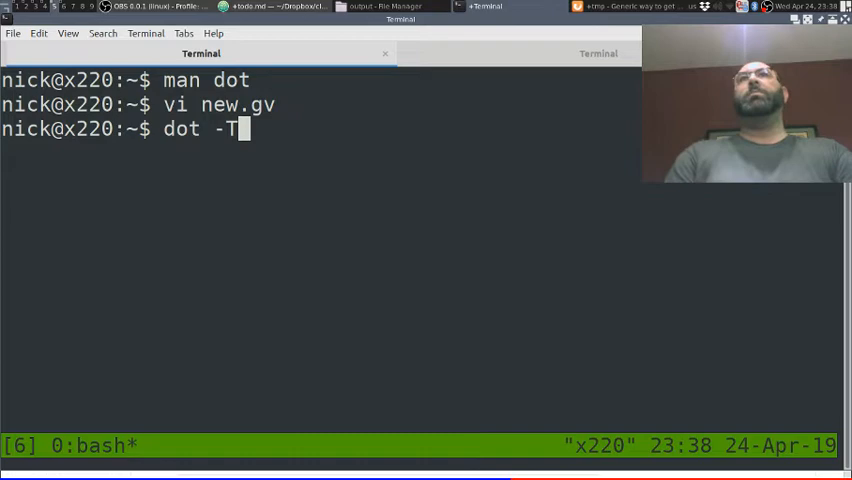
type("p")
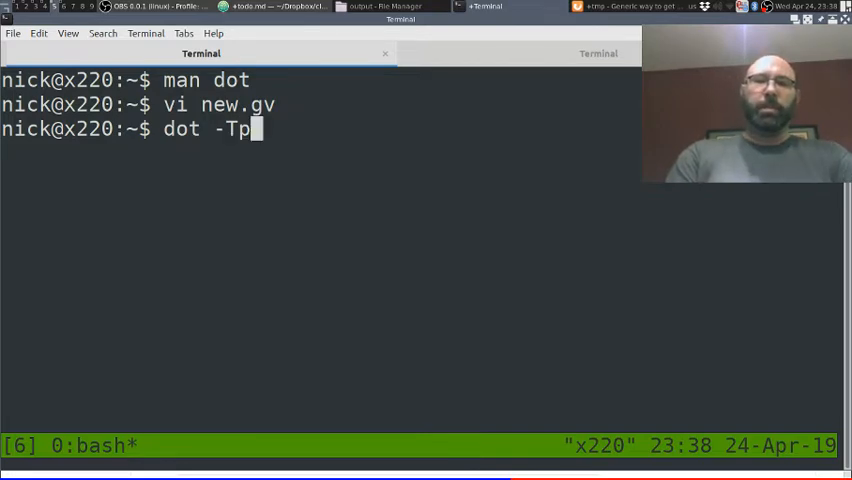
type("ng")
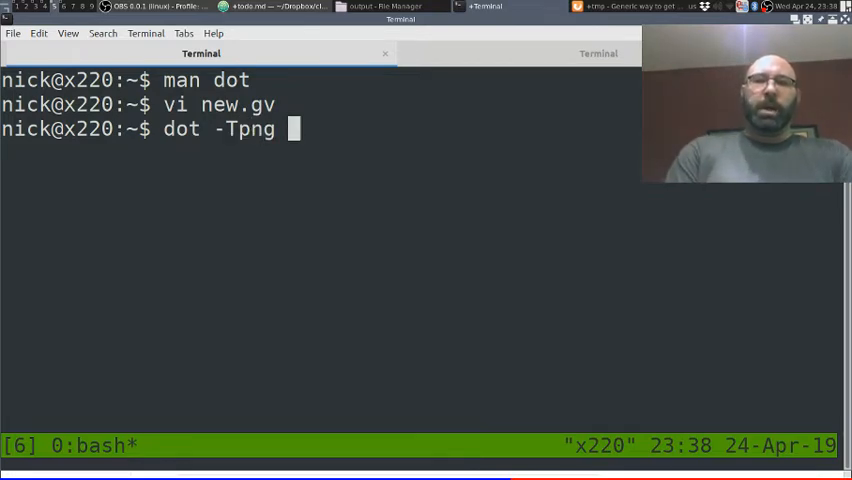
type("new.g")
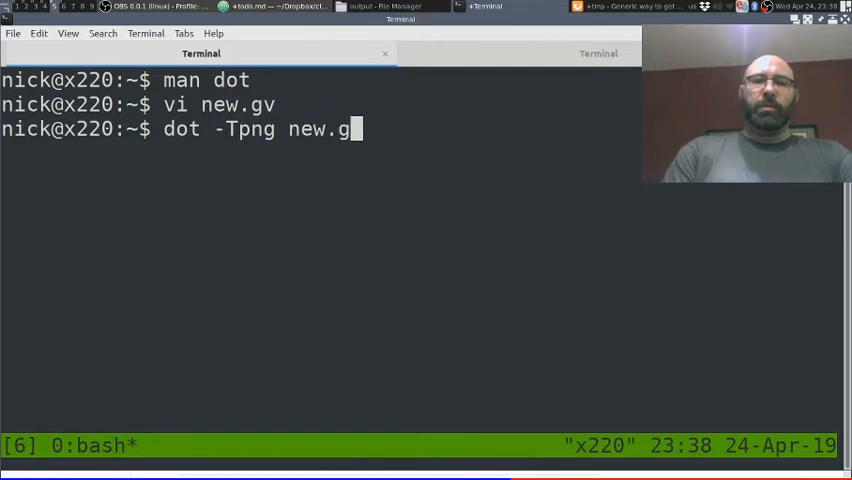
type("v")
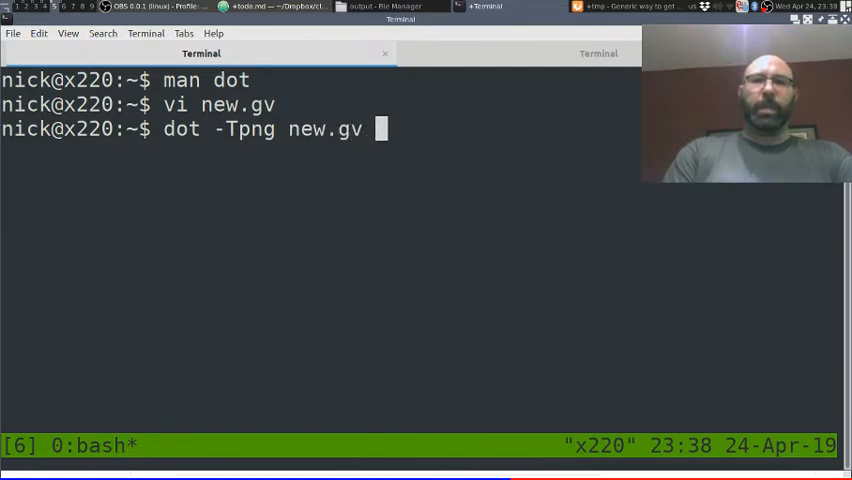
type("-o")
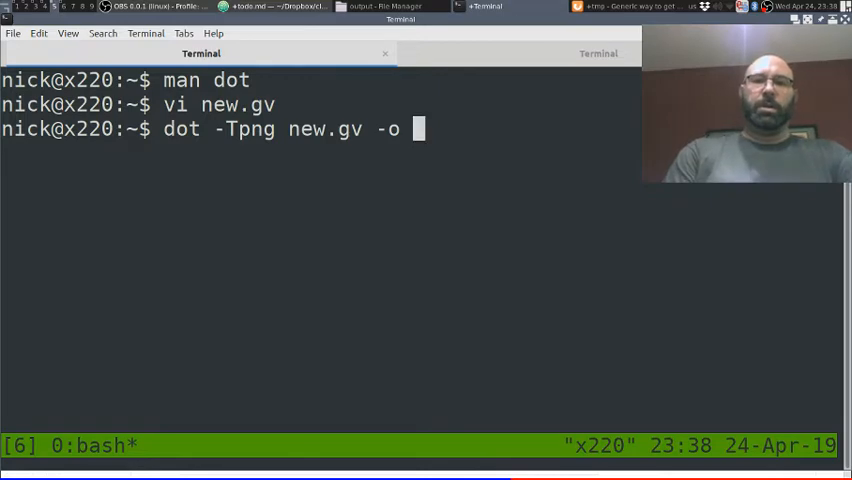
type("new.p")
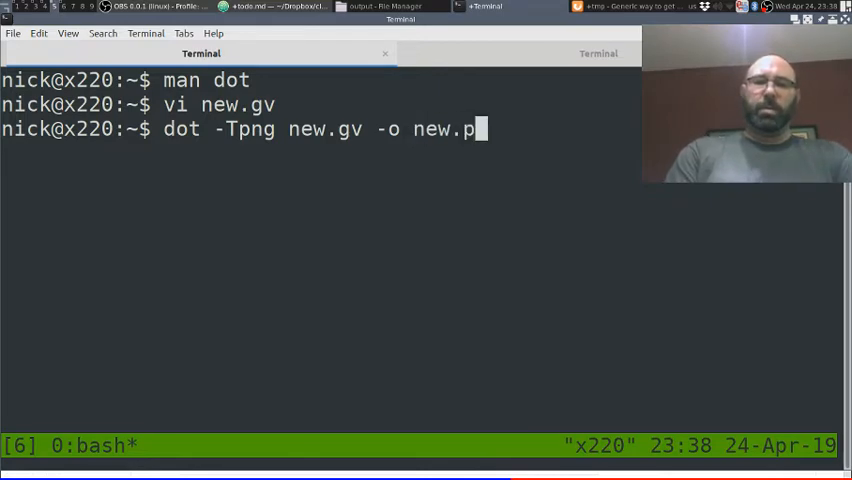
type("ng")
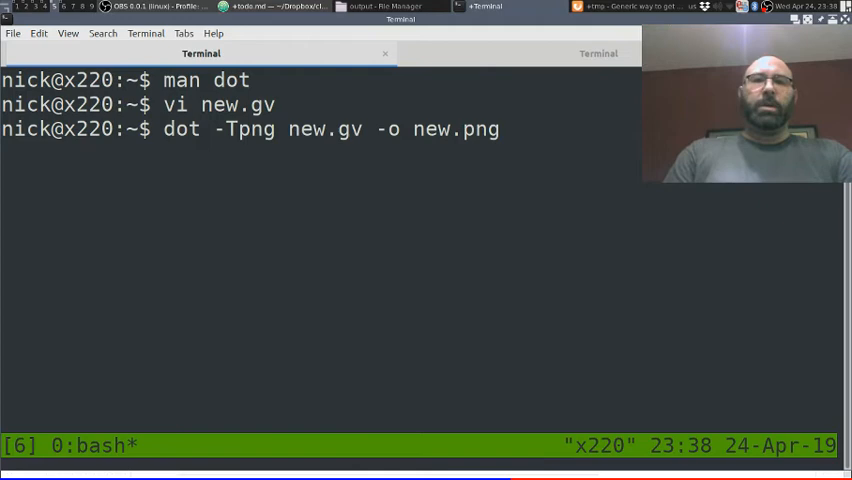
key("Return")
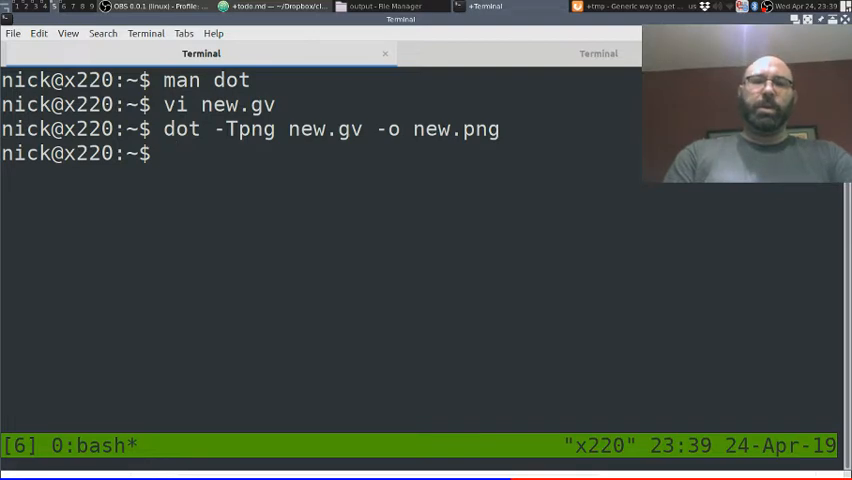
type("display new.png")
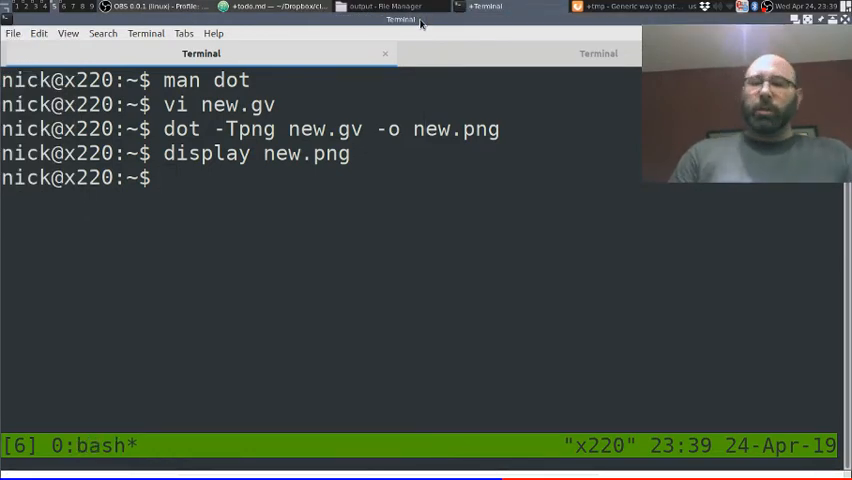
type("dot -Tpng new.gv -o new.png")
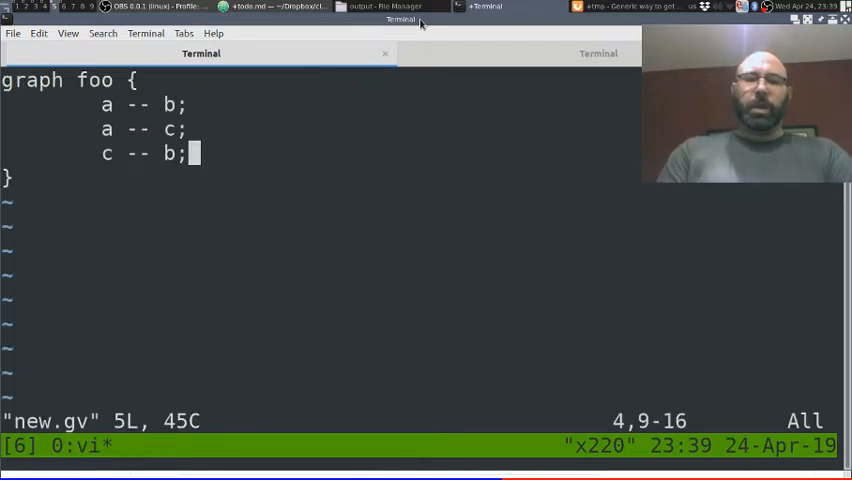
Step: Convert all edges in new.gv to arrows with :%s/--/->/ and re-display new.png
type(":%s/")
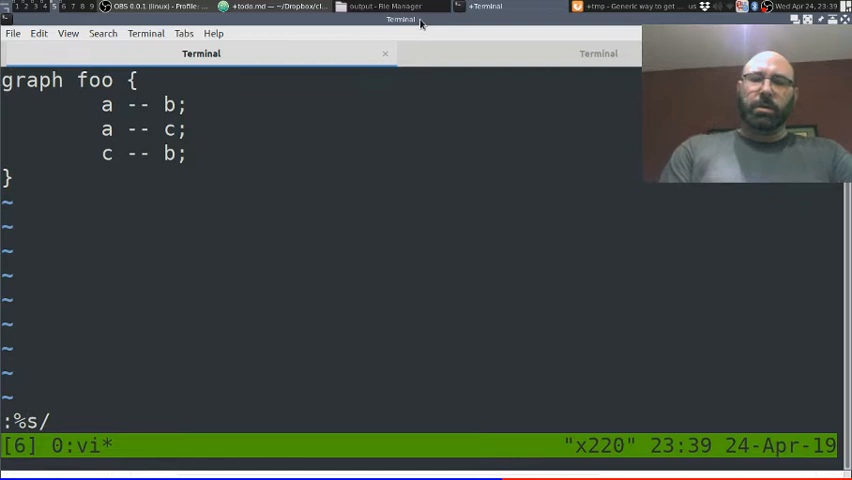
type("--/-")
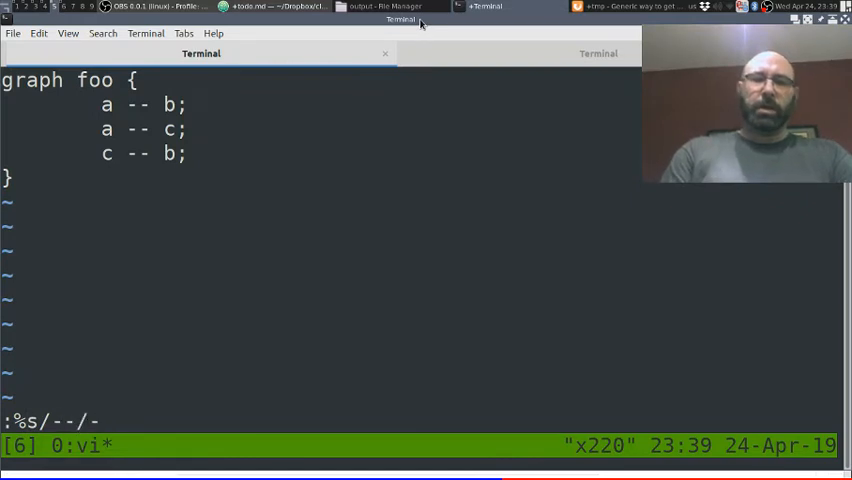
type(">")
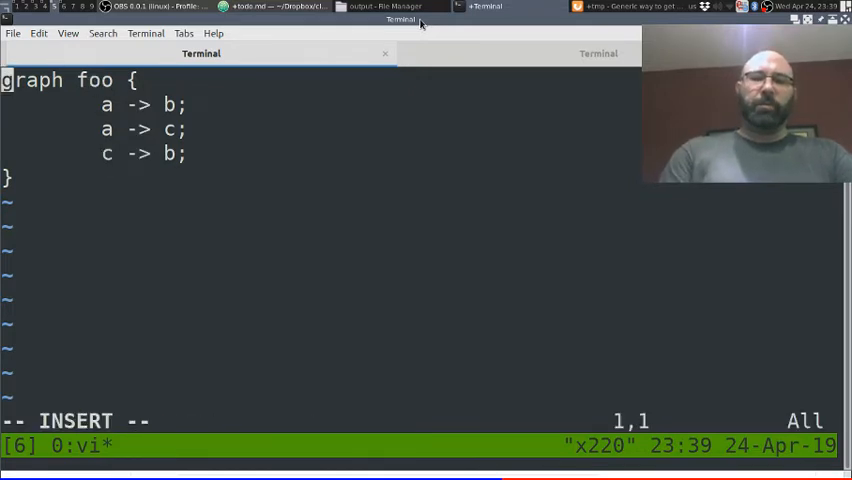
type("display new.png")
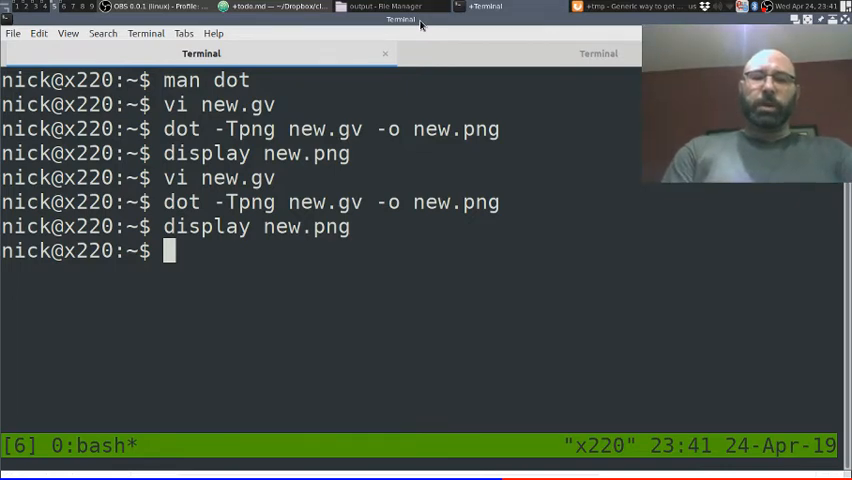
Step: After viewing the updated graph, begin typing the vi command for stdio.gv
type("vist")
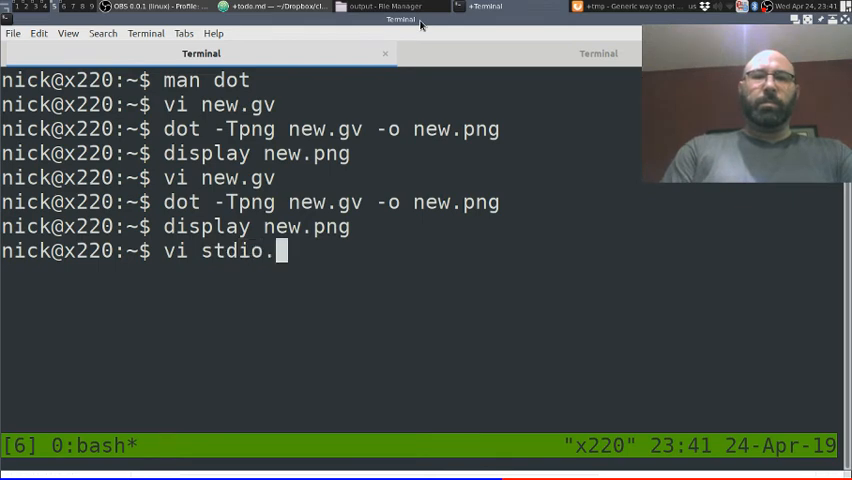
Step: Open stdio.gv in vi, look it over, and quit back to the prompt
type("gv")
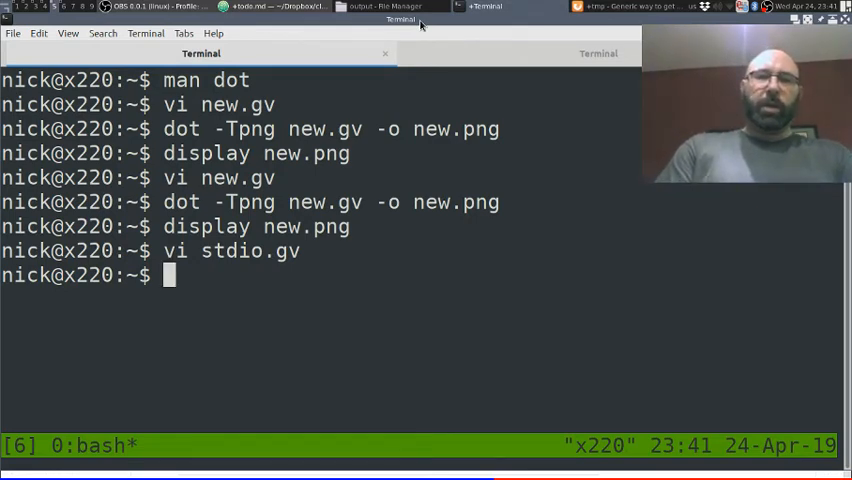
Step: Run display on stdio.png to view the rendered graph, then close it
type("display")
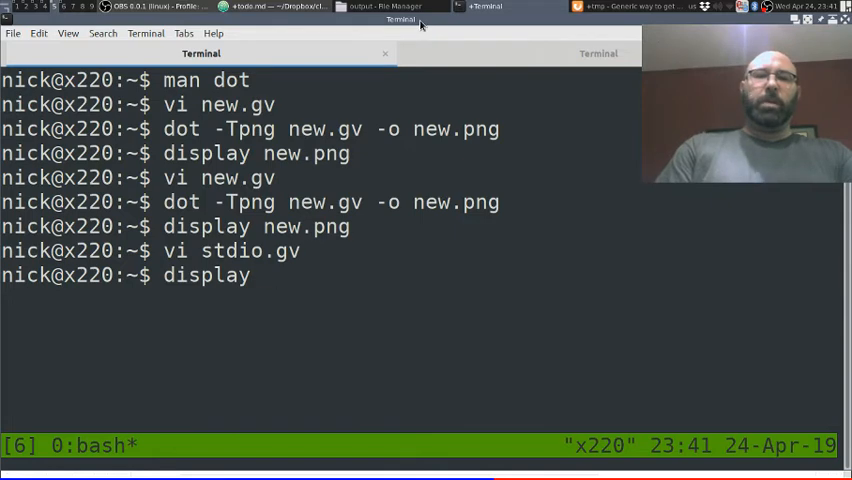
type("stdio.png")
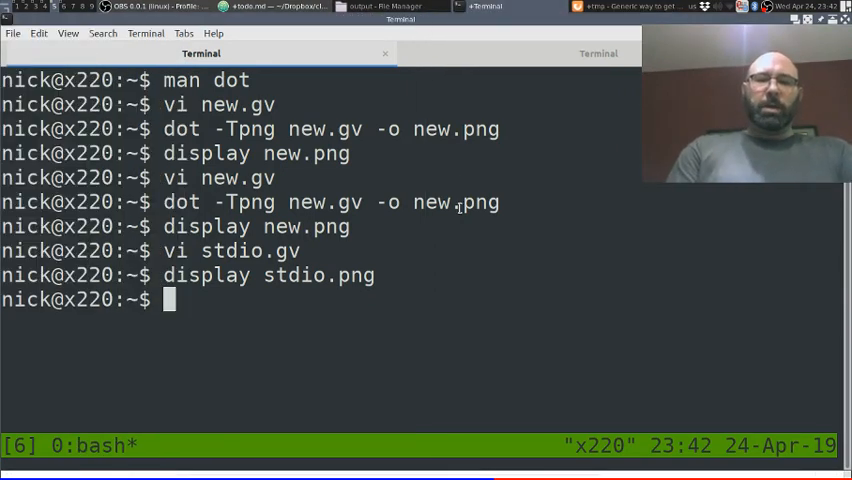
Step: Print stdio.gv with cat and render new.gv with neato into 1new.png
type("cat")
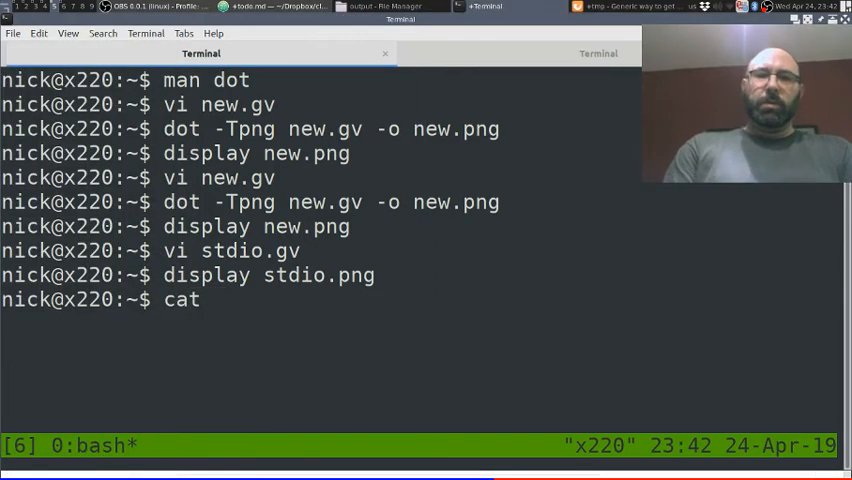
type("s")
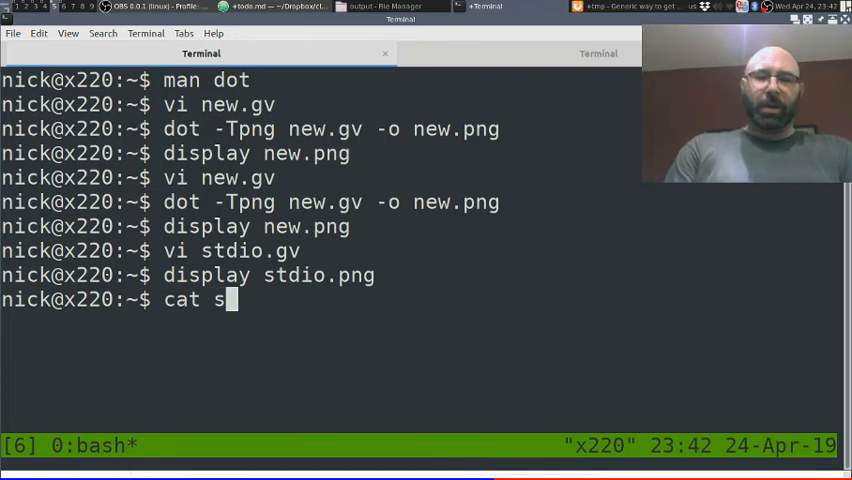
type("tdio.")
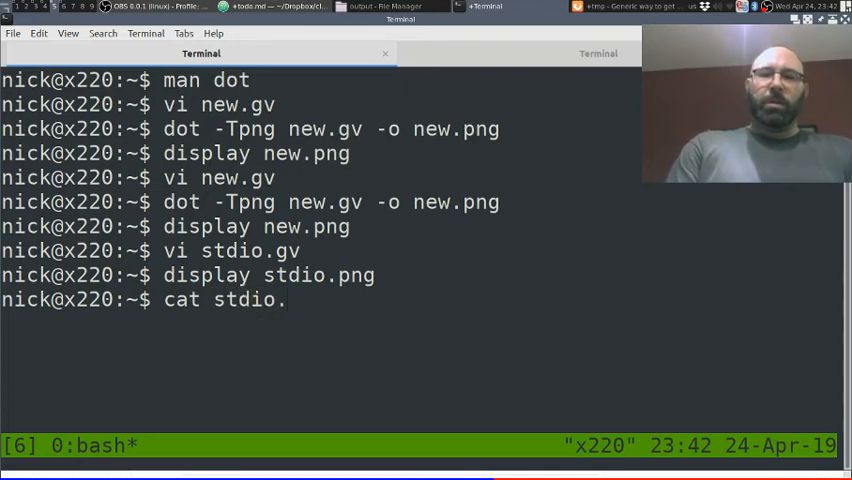
key("Return")
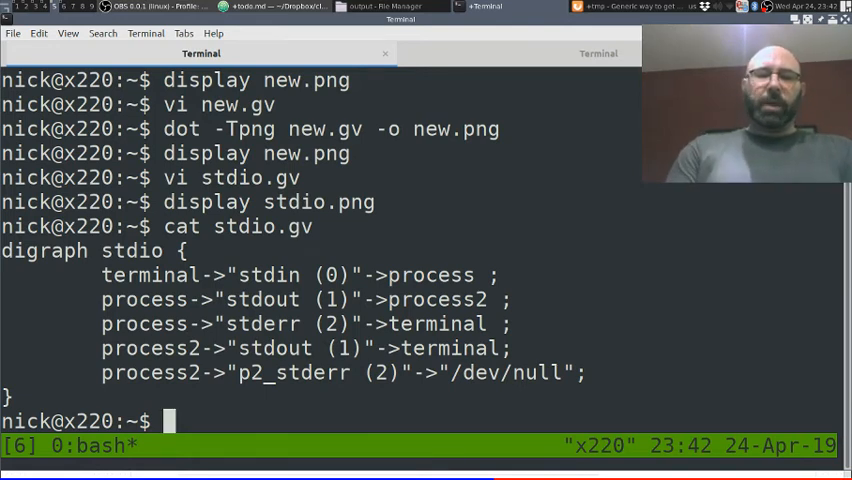
type("neato -Tpng new.gv -o 1new.png")
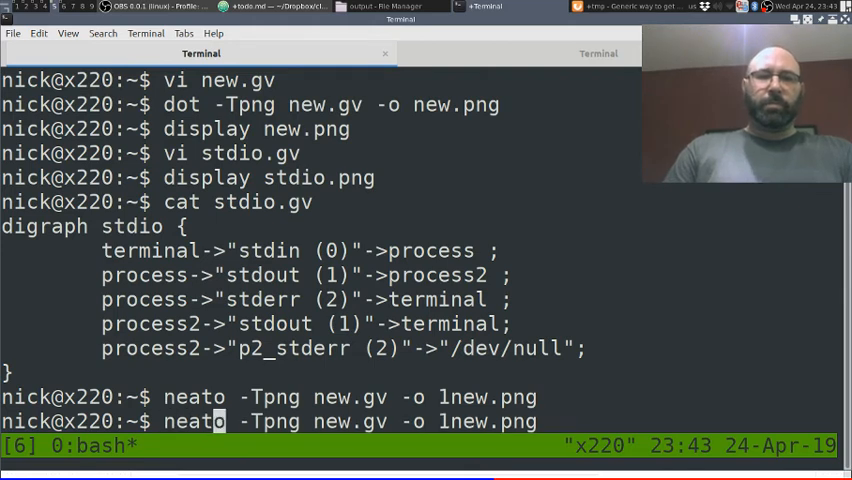
Step: Render new.gv with circo into 2new.png and display the *new.png images
type("circo")
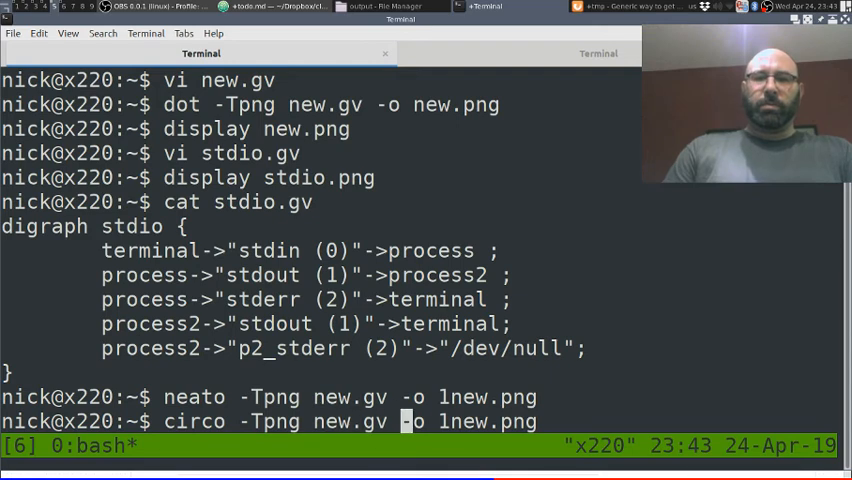
type("2")
key("Return")
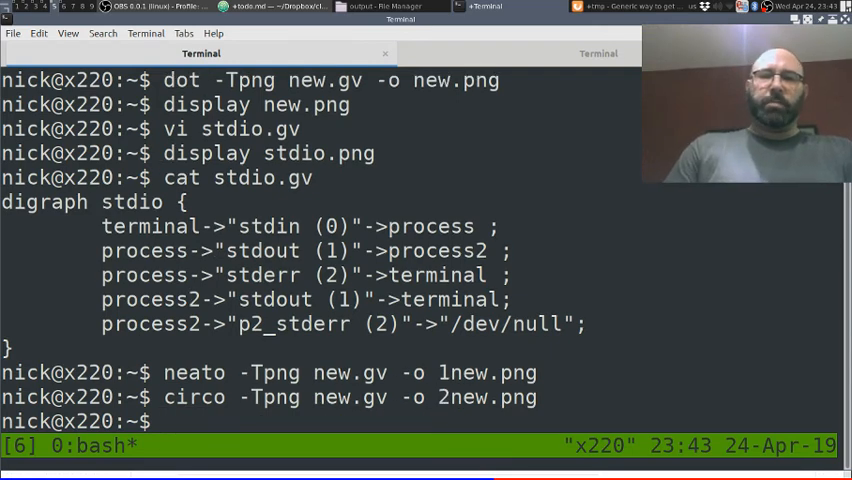
type("display *")
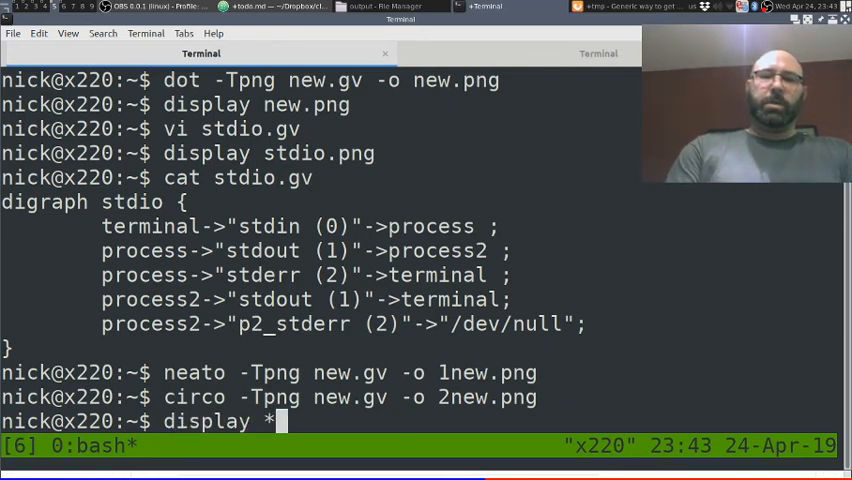
type("new.png")
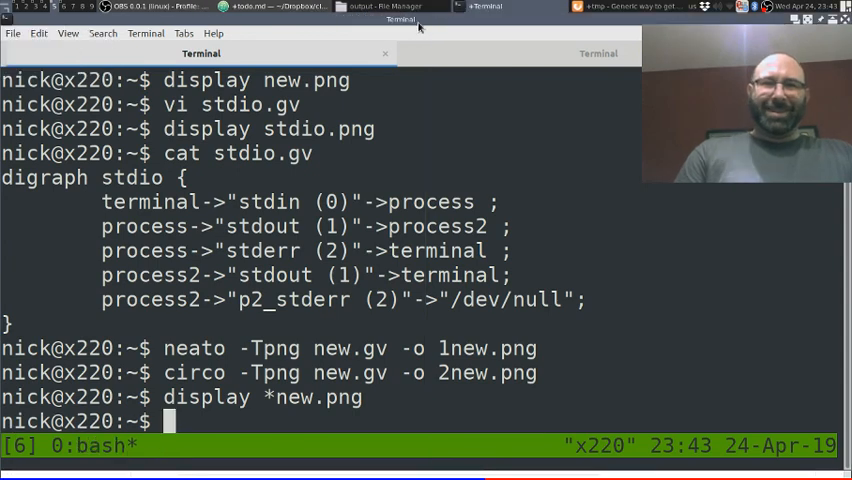
Step: View 1new.png and 2new.png in display, then close the 2new.png window
type("di")
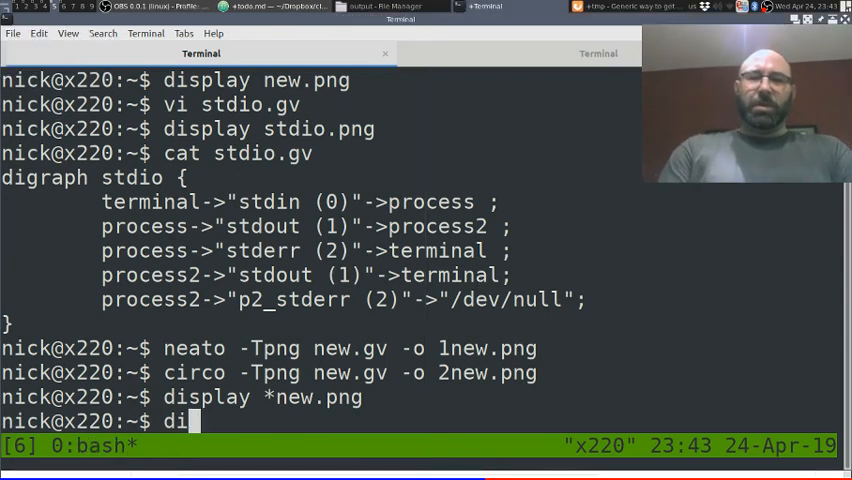
type("splay")
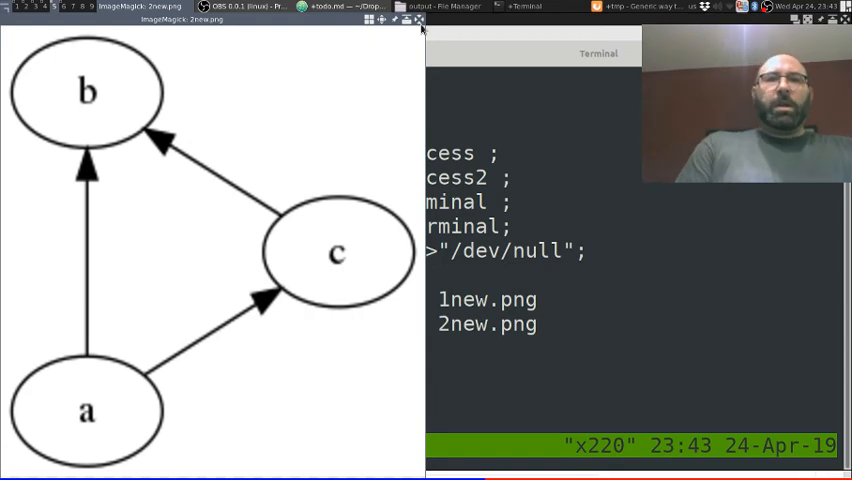
left_click(419, 24)
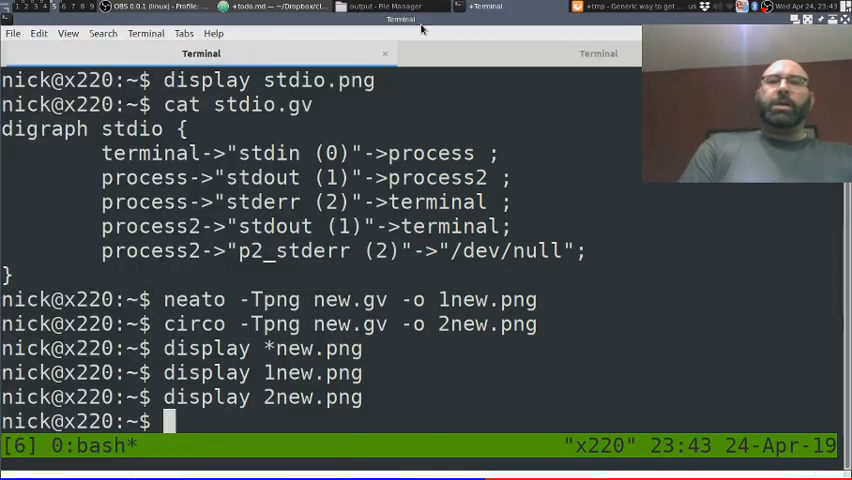